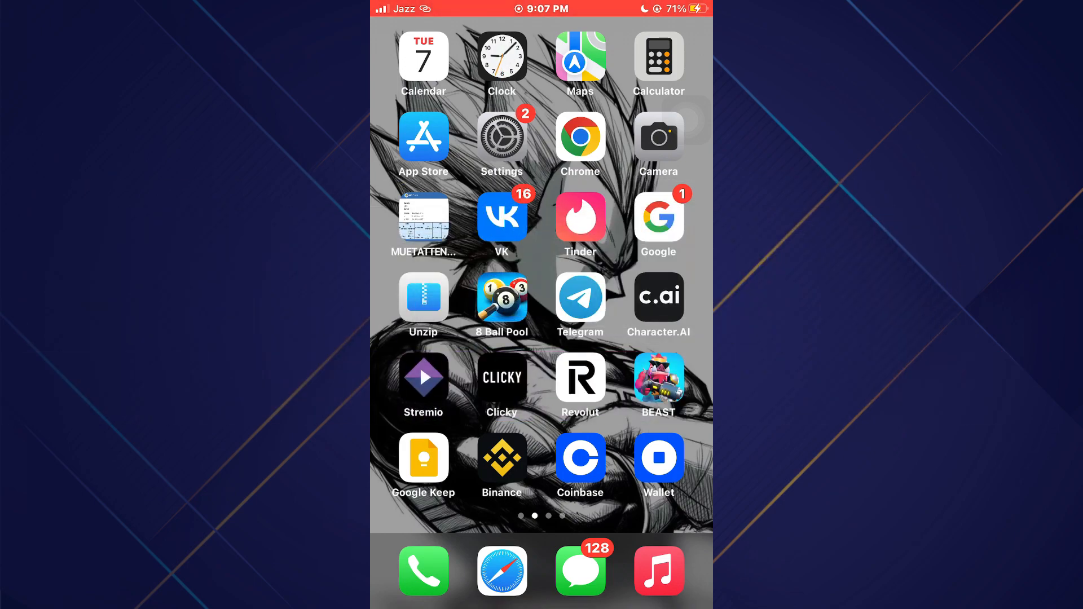
Search Google in Safari for 'instagram rocket apk'
{"action": "left_click", "coordinate": [502, 571]}
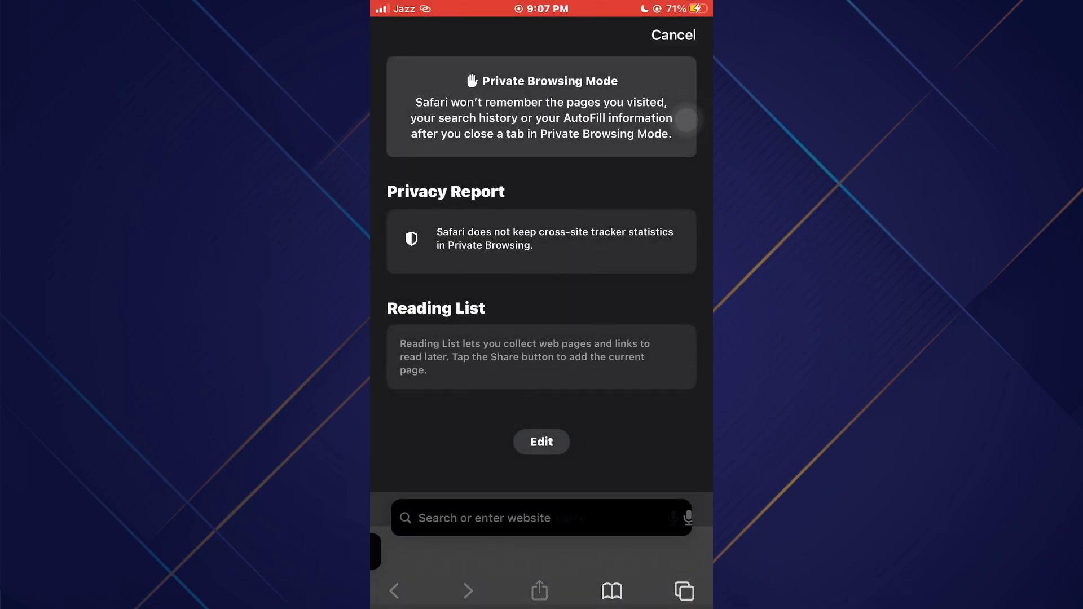
{"action": "type", "text": "instagram rocket apk"}
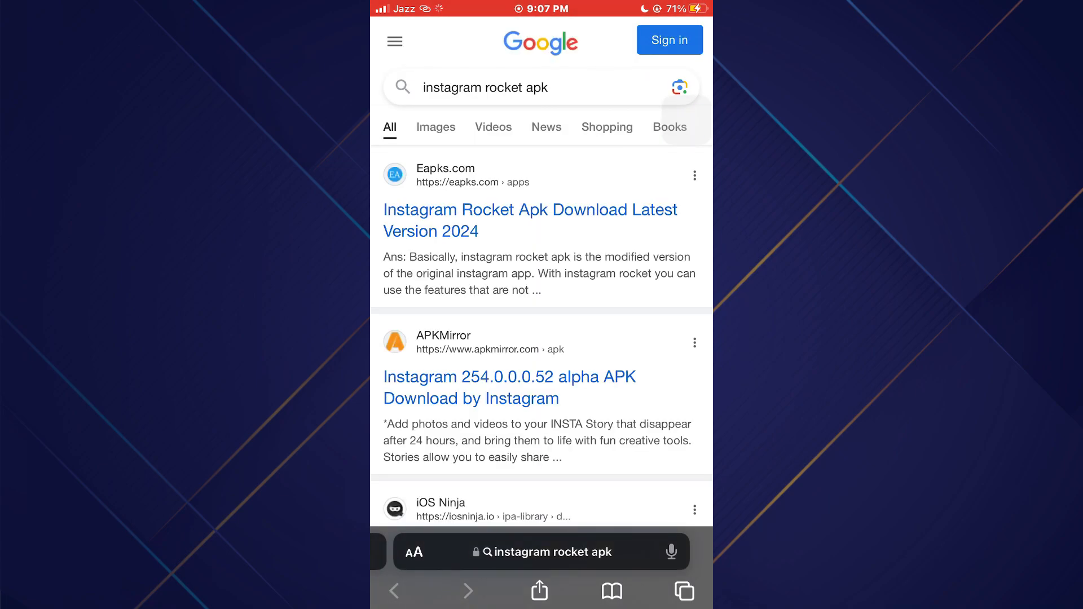
Download the Instagram 254.0.0.0.52 alpha APK from the APKMirror result
{"action": "left_click", "coordinate": [509, 388]}
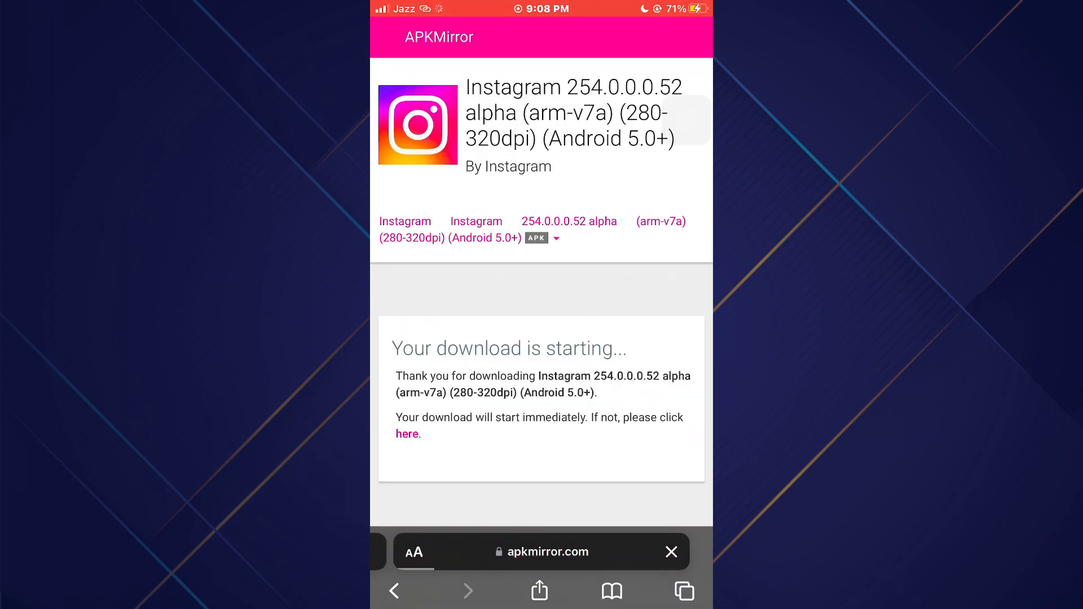
{"action": "left_click", "coordinate": [407, 433]}
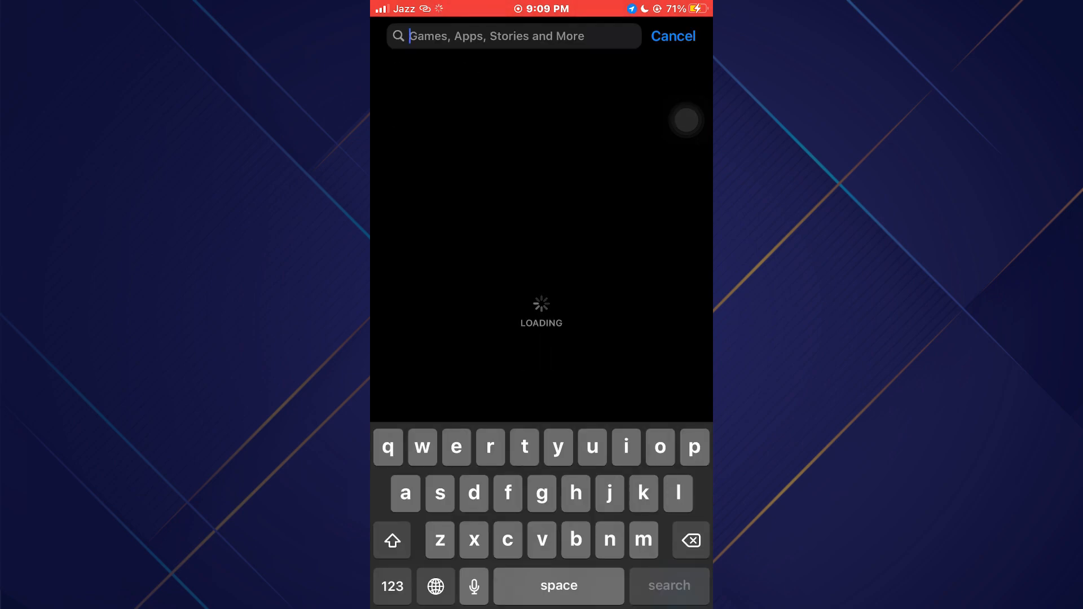
Find Unzip in the App Store and reach its On My iPhone > Downloads folder
{"action": "type", "text": "unzip"}
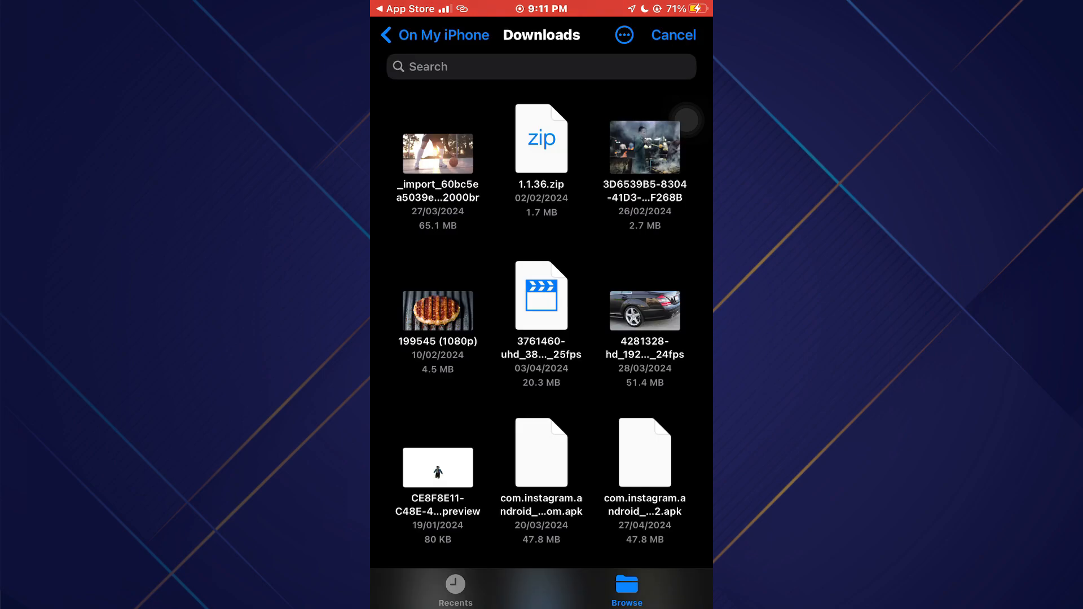
Import the 47.8 MB Instagram APK into Unzip and bring up its file options
{"action": "scroll", "scroll_direction": "down", "scroll_amount": 3}
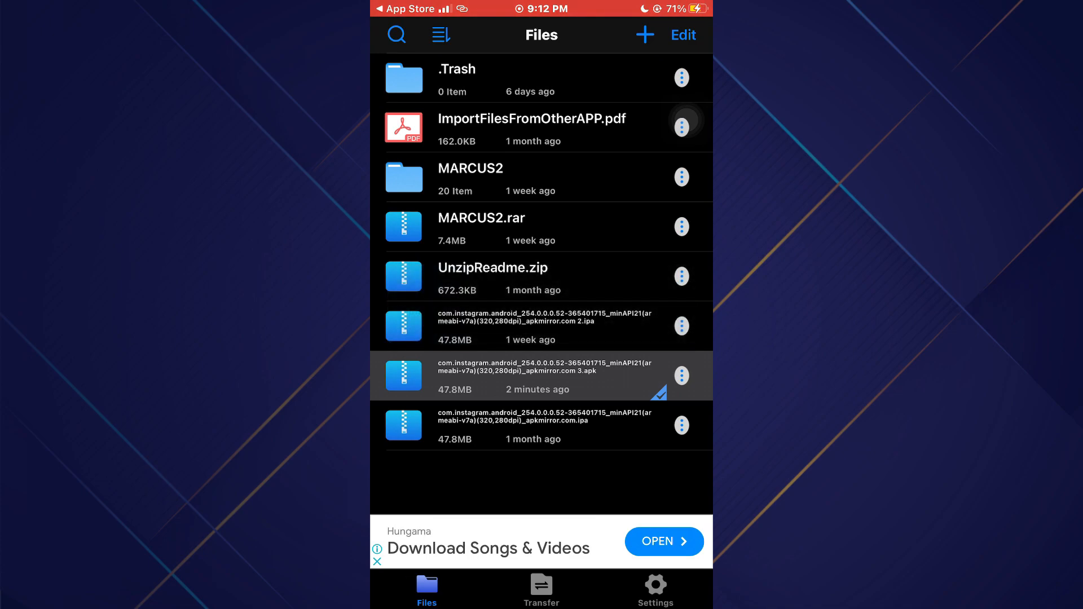
{"action": "left_click", "coordinate": [682, 374]}
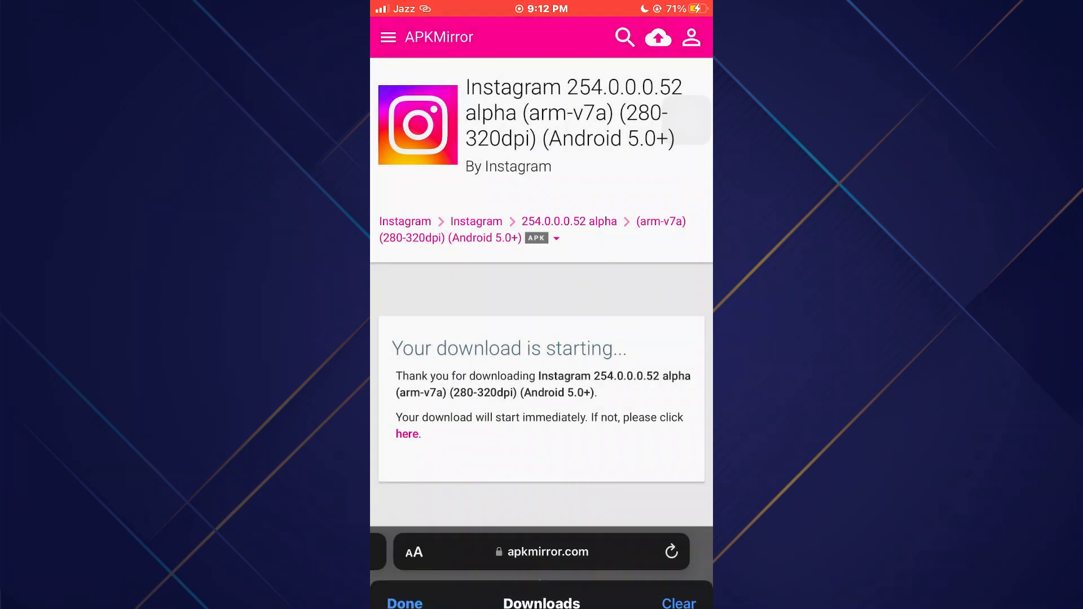
Go to ams1gn.id and view its purchase options with the USD $18 VIP Subscription
{"action": "type", "text": "ams"}
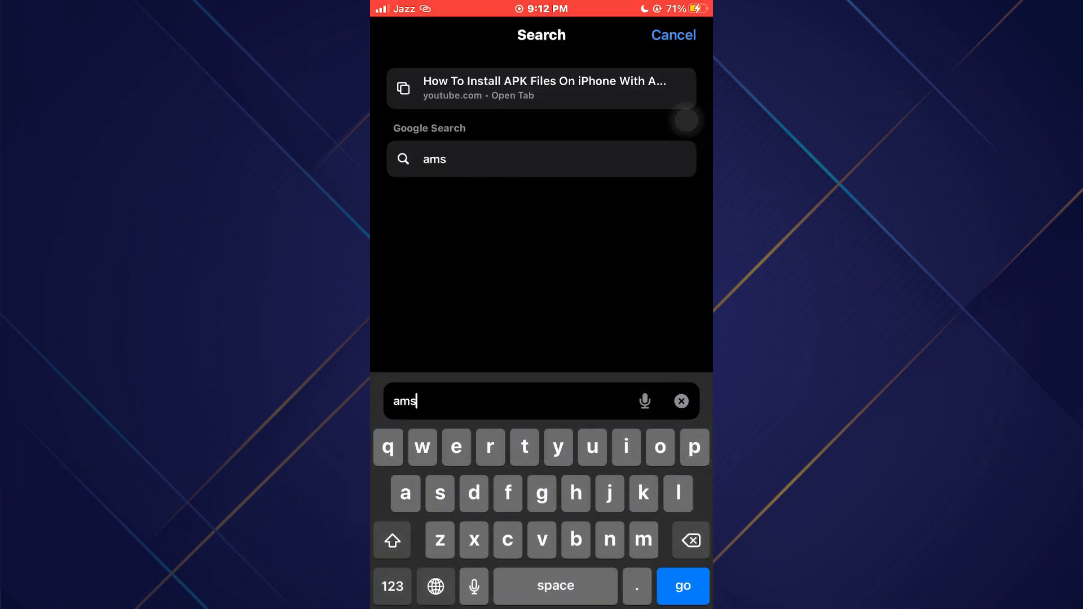
{"action": "type", "text": "1gn.id"}
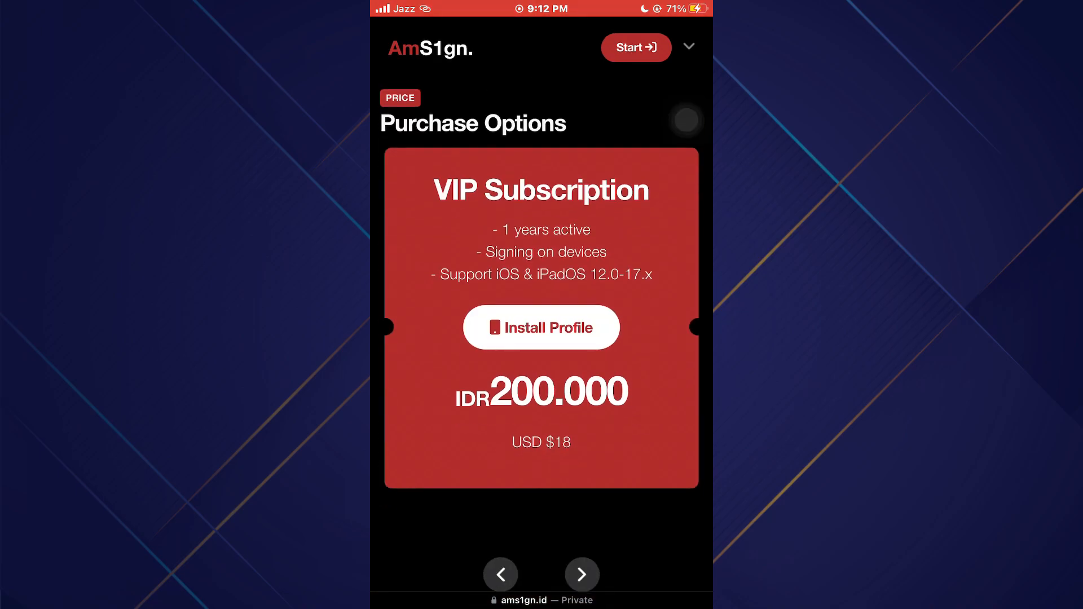
Request the VIP Subscription's Get UDID profile and allow its download
{"action": "left_click", "coordinate": [540, 327]}
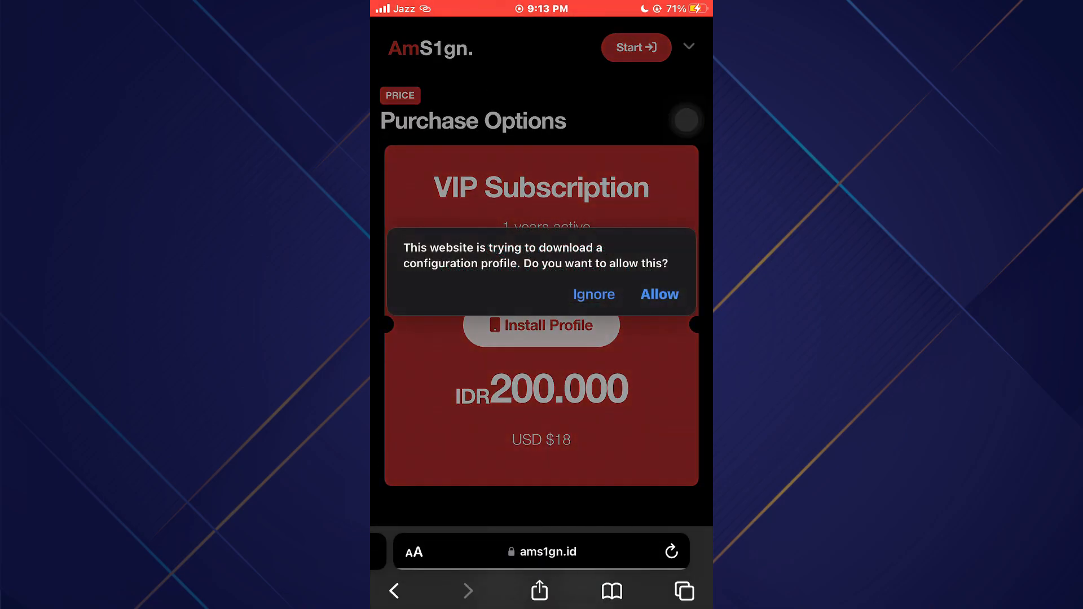
{"action": "left_click", "coordinate": [658, 294]}
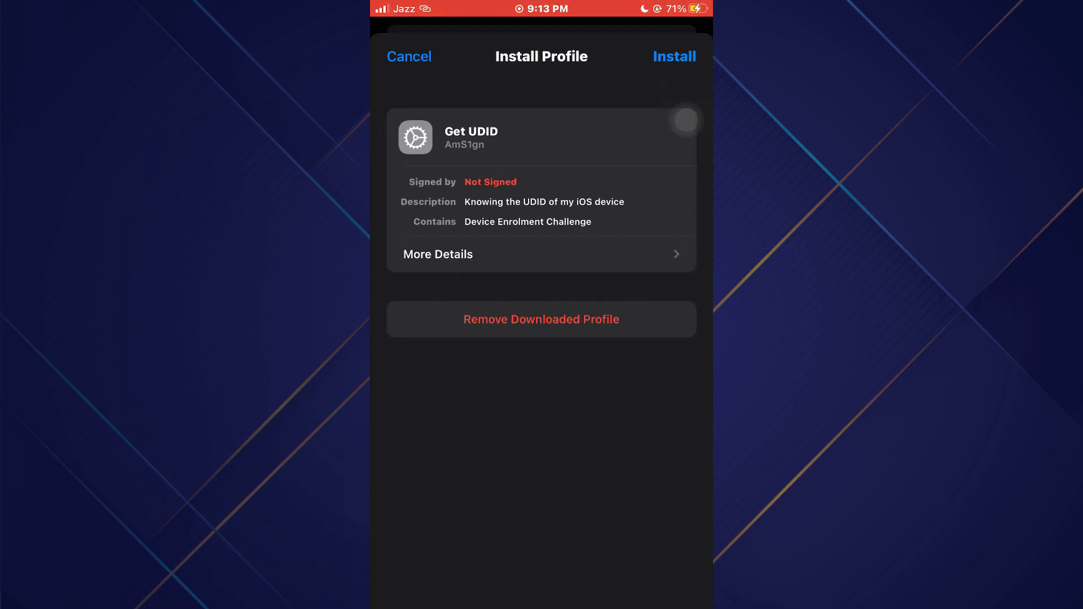
Install the unsigned Get UDID profile, landing on AmS1gn's NextDev52 payment form
{"action": "left_click", "coordinate": [674, 56]}
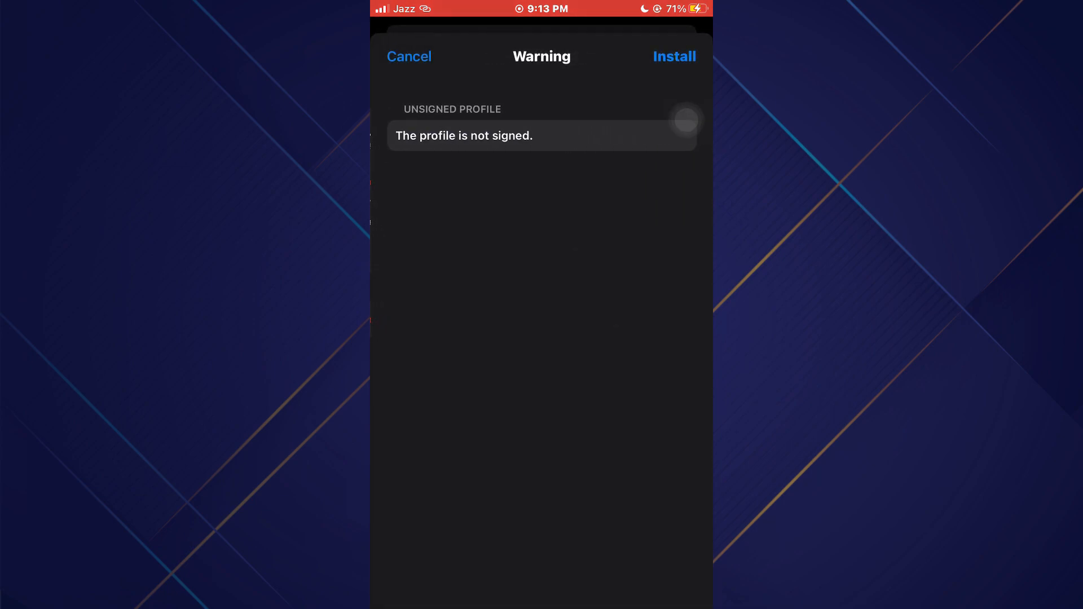
{"action": "left_click", "coordinate": [674, 56]}
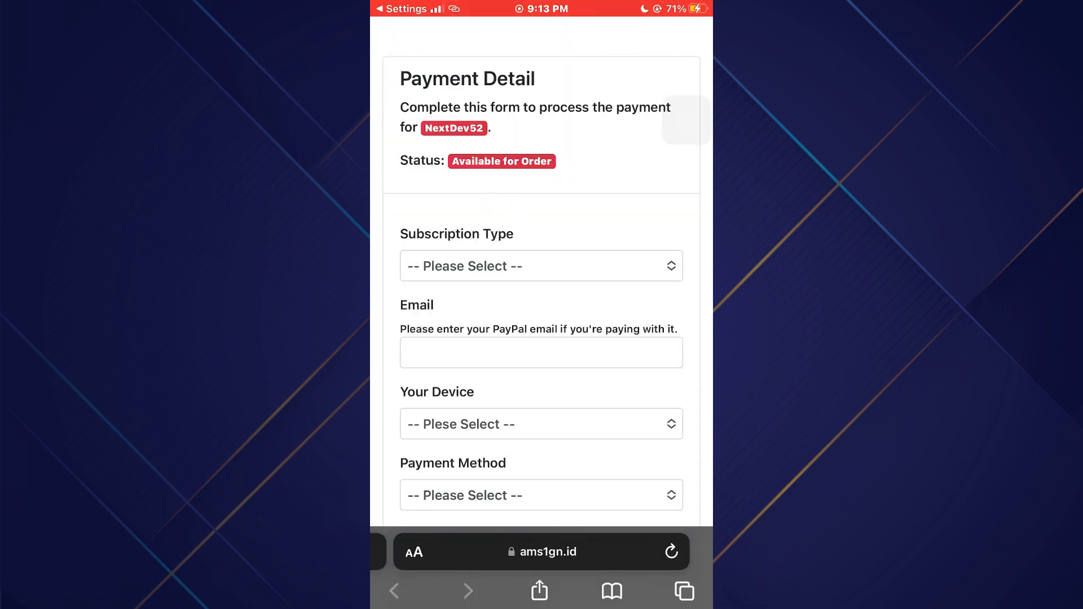
{"action": "scroll", "scroll_direction": "down", "scroll_amount": 3}
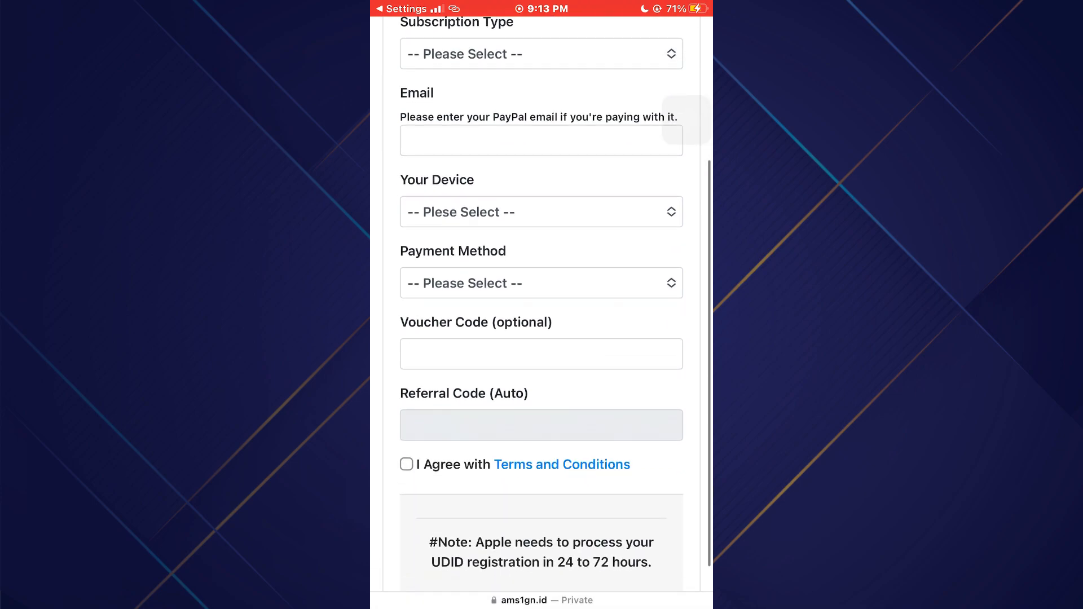
{"action": "scroll", "scroll_direction": "down", "scroll_amount": 3}
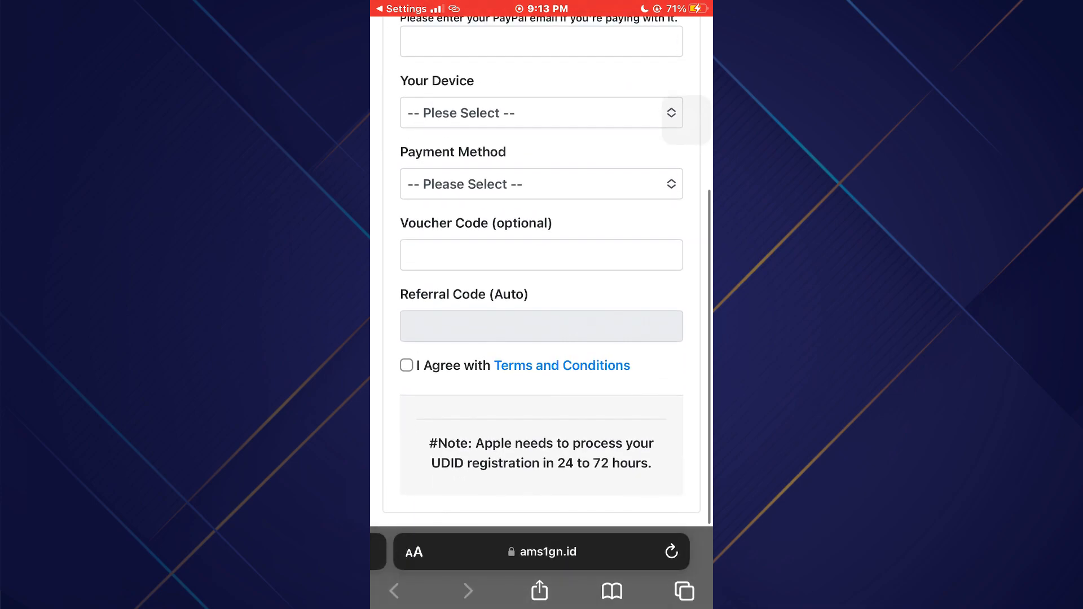